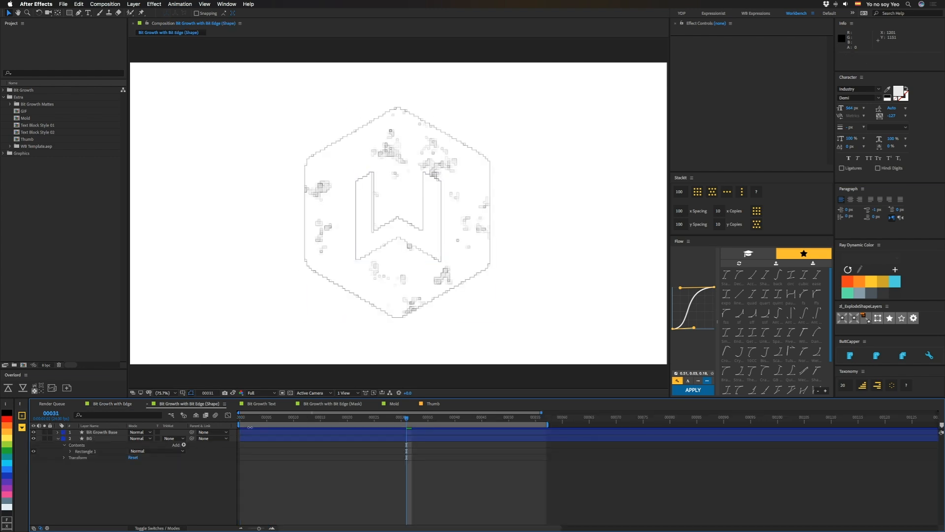
Step: Preview the W reveal in Bit Growth with Bit Edge (Mask), then switch to the Mold comp
{"action": "left_click", "coordinate": [315, 418]}
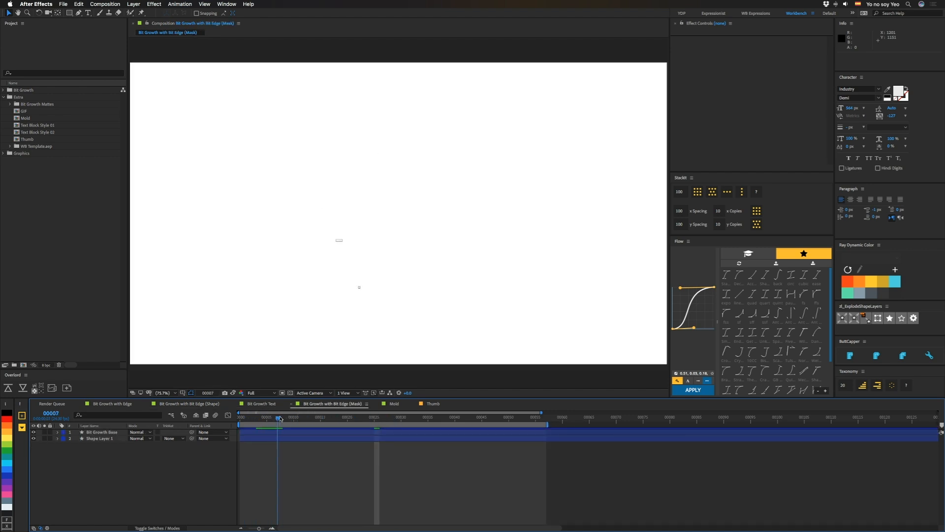
{"action": "left_click_drag", "start_coordinate": [278, 417], "coordinate": [391, 416]}
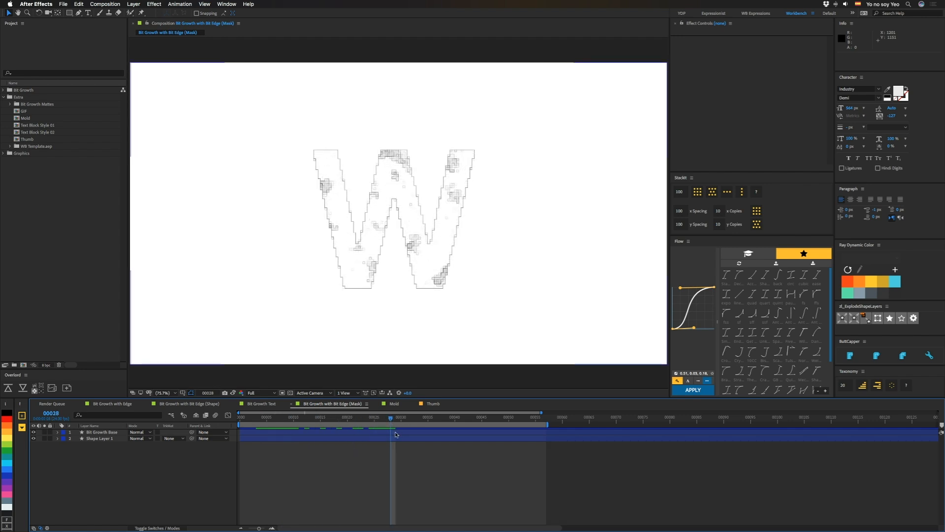
{"action": "left_click", "coordinate": [394, 404]}
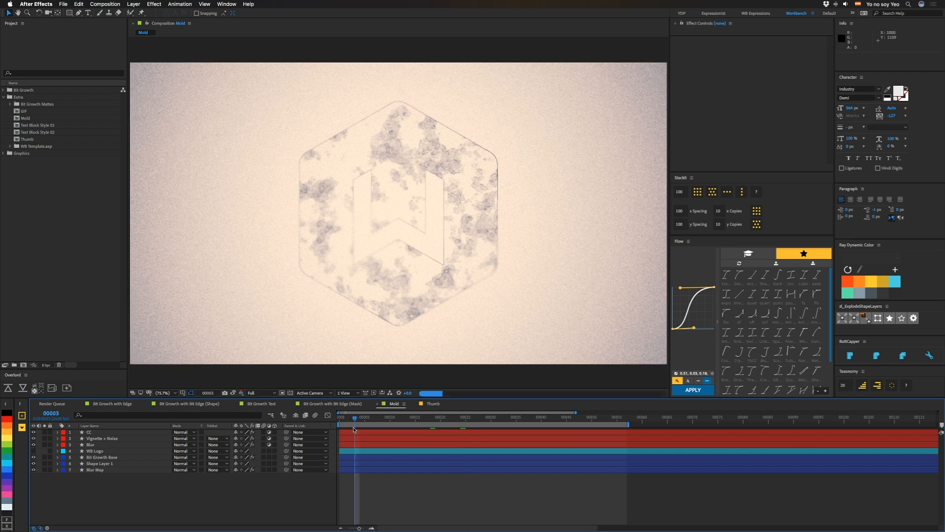
Step: Play back Mold, then switch to the Bit Growth with Edge composition
{"action": "key", "text": "space"}
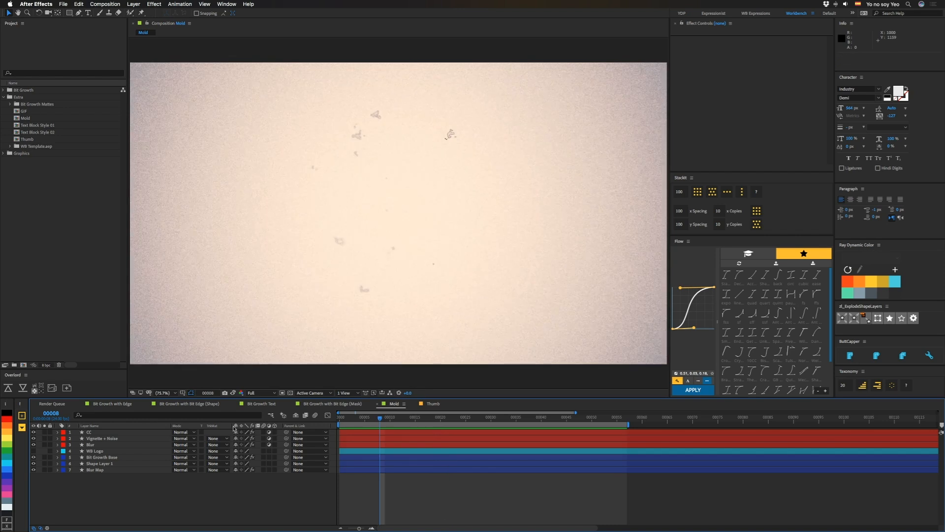
{"action": "left_click", "coordinate": [111, 404]}
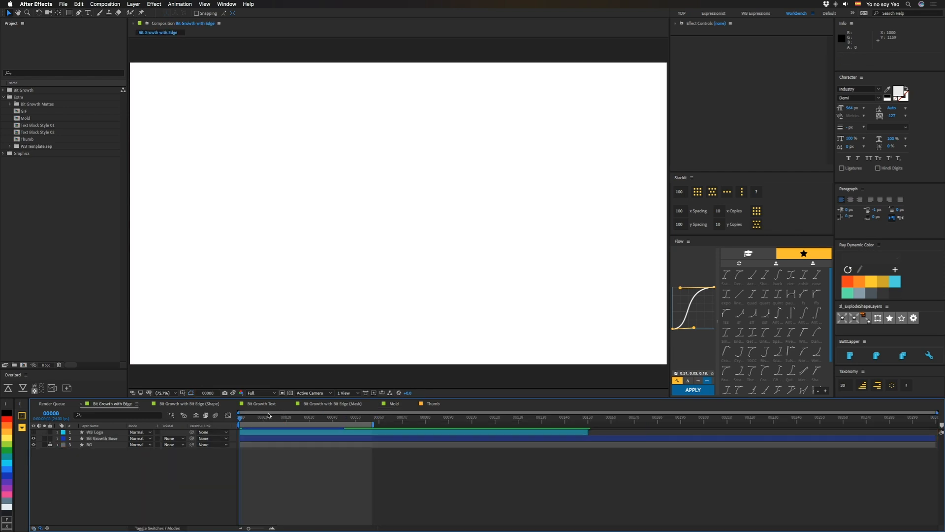
Step: Scrub to frames showing the pixelated hexagon reveal and the raw fractal noise
{"action": "left_click", "coordinate": [276, 418]}
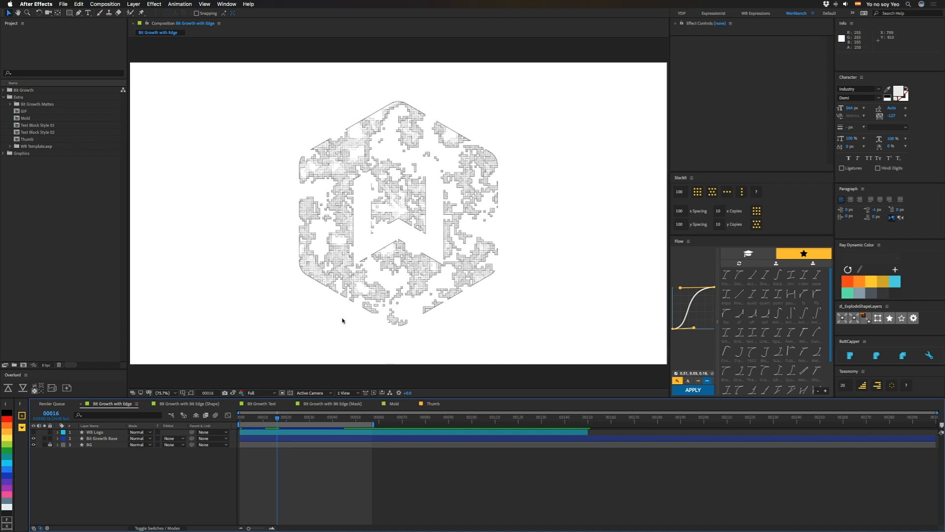
{"action": "mouse_move", "coordinate": [346, 237]}
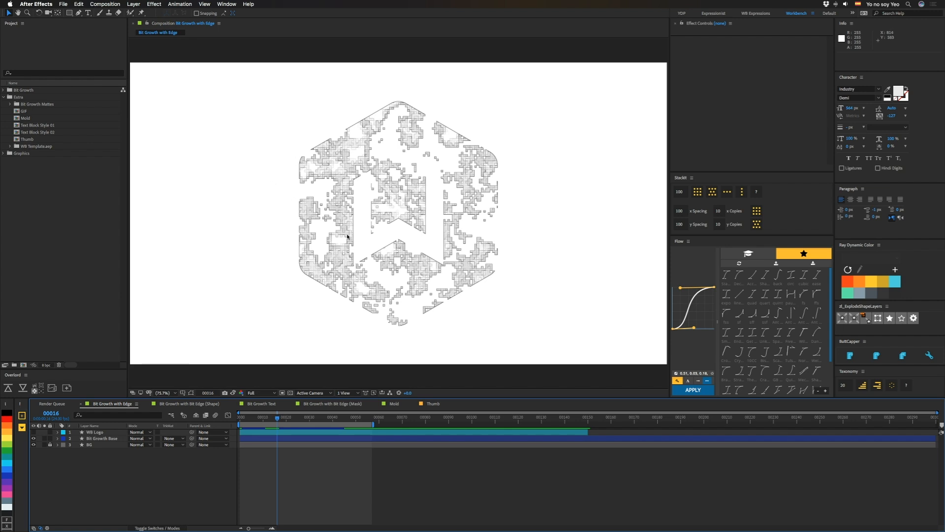
{"action": "mouse_move", "coordinate": [495, 294]}
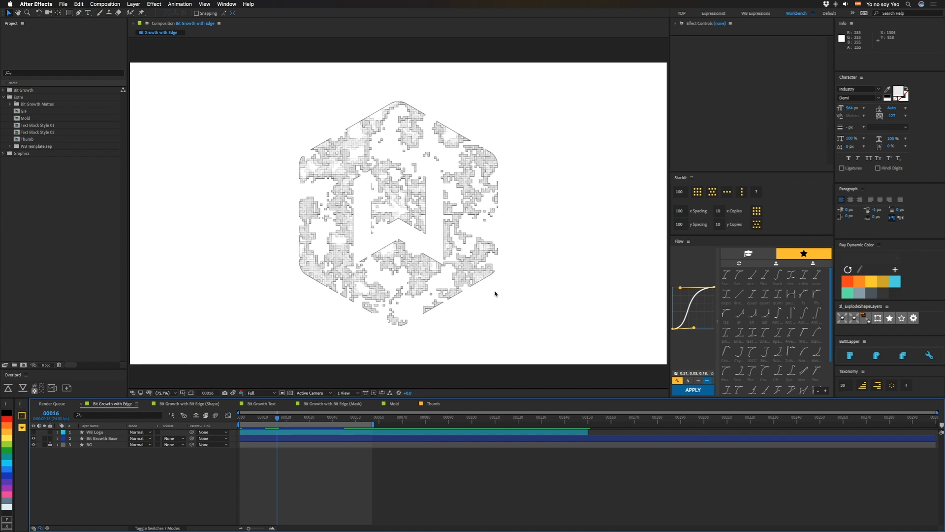
{"action": "mouse_move", "coordinate": [291, 248]}
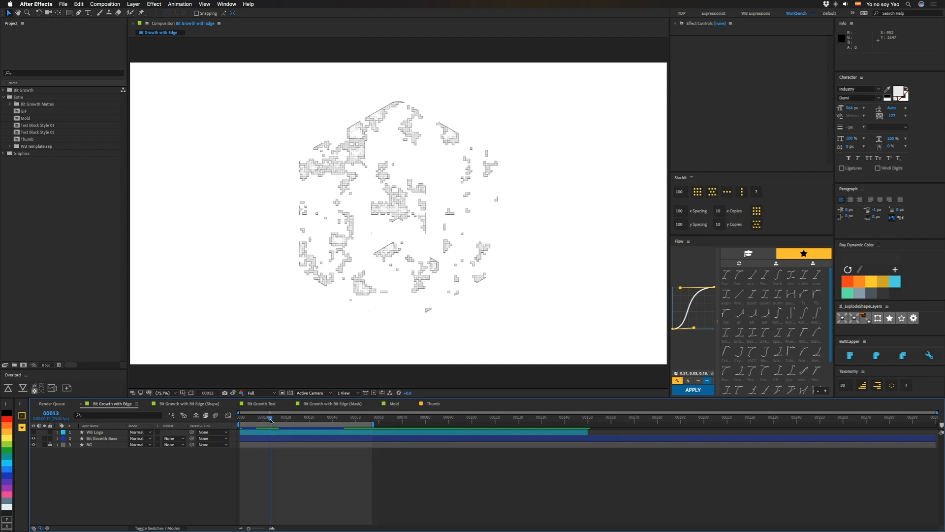
{"action": "left_click", "coordinate": [102, 438]}
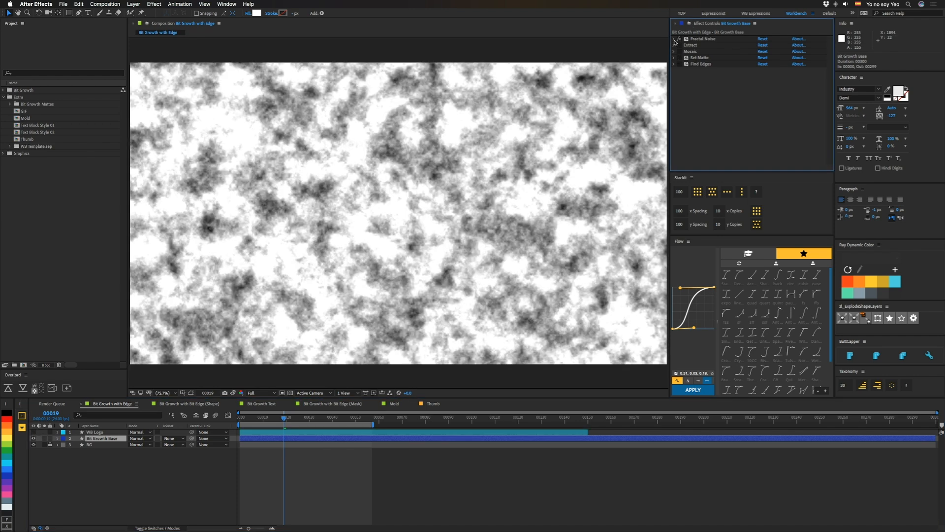
Step: Review the keyframed Fractal Noise Brightness and Extract Black Point, previewing the growing blobs
{"action": "left_click", "coordinate": [675, 38]}
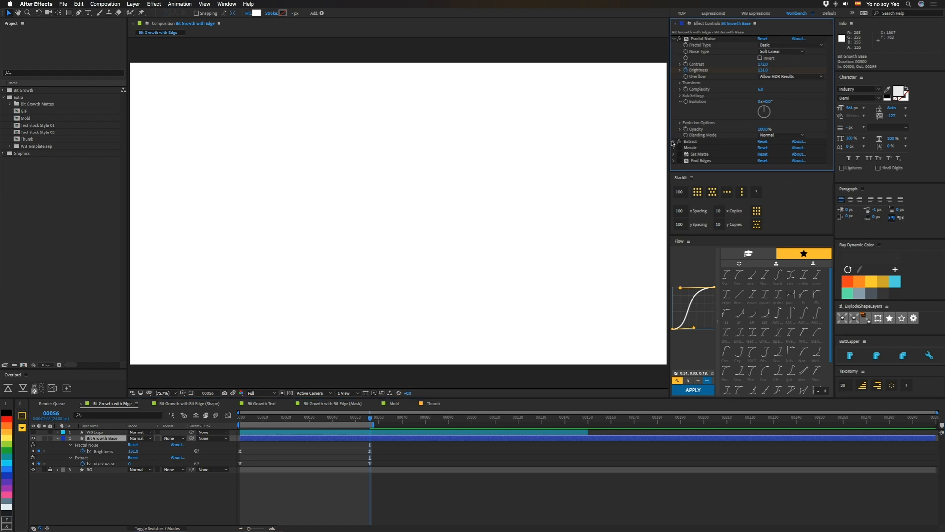
{"action": "left_click", "coordinate": [674, 144]}
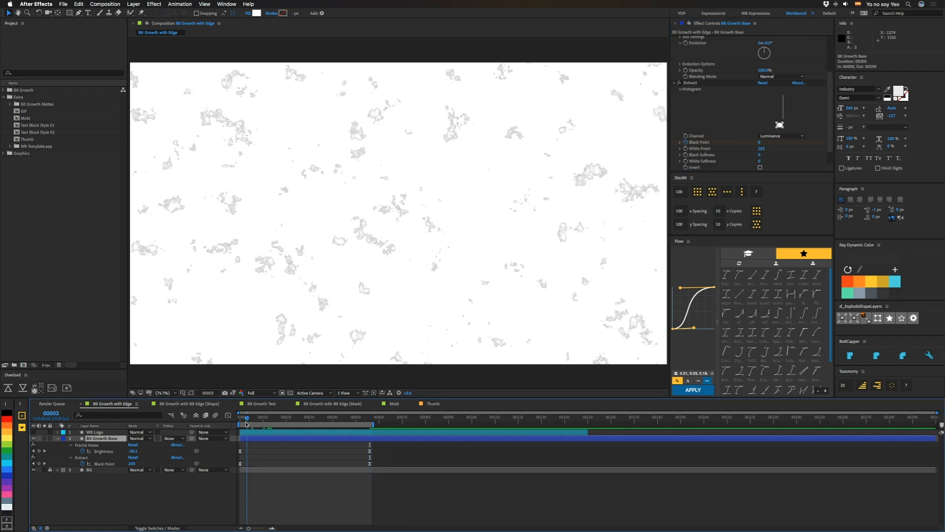
{"action": "left_click_drag", "start_coordinate": [246, 417], "coordinate": [264, 417]}
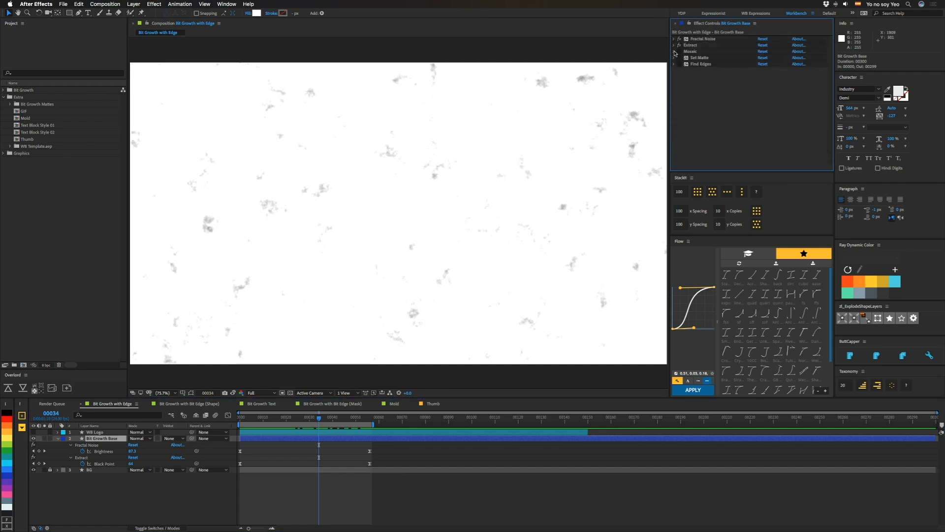
Step: Review the Mosaic settings: 240 Horizontal Blocks, Vertical Blocks expression-linked for 135
{"action": "left_click", "coordinate": [673, 51]}
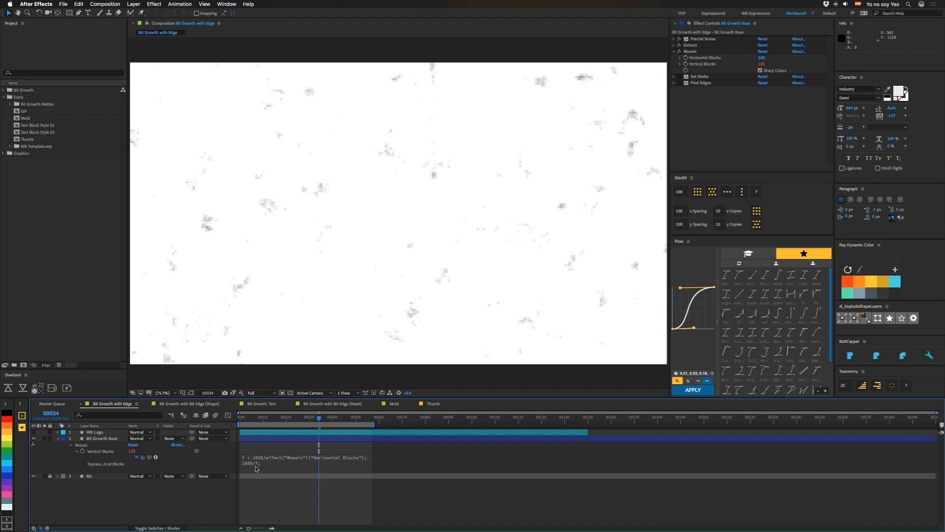
{"action": "mouse_move", "coordinate": [356, 465]}
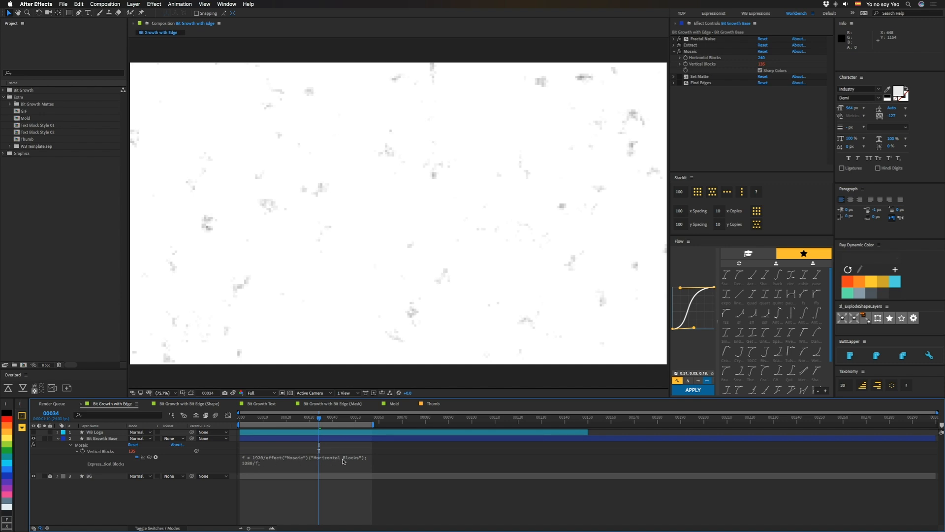
{"action": "mouse_move", "coordinate": [654, 107]}
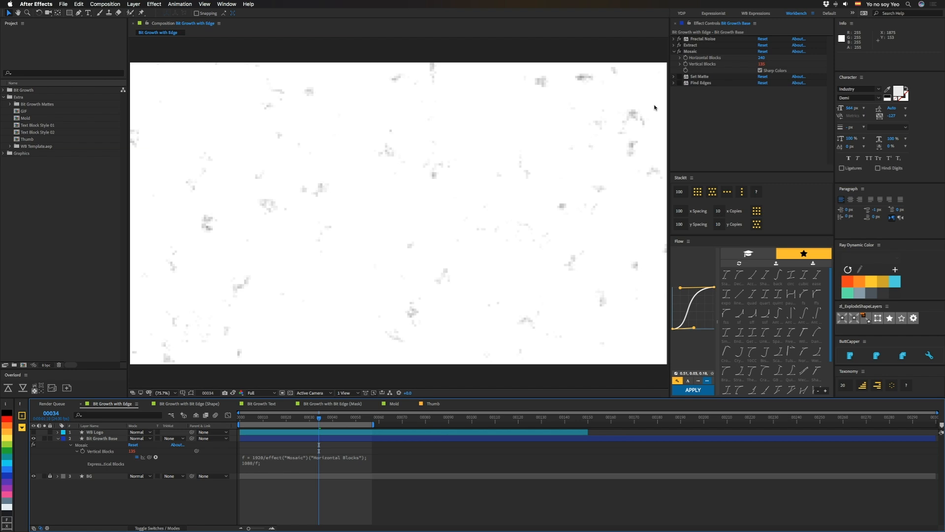
{"action": "mouse_move", "coordinate": [242, 470]}
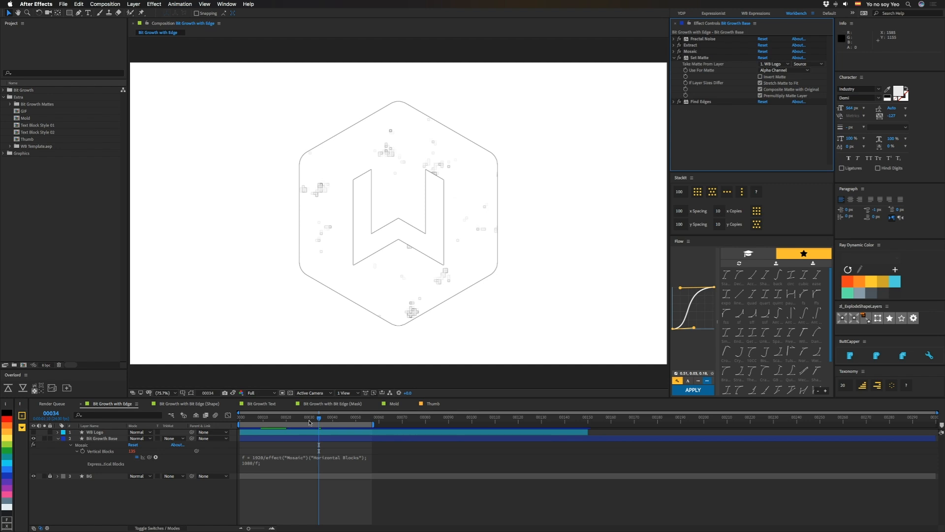
{"action": "mouse_move", "coordinate": [307, 421]}
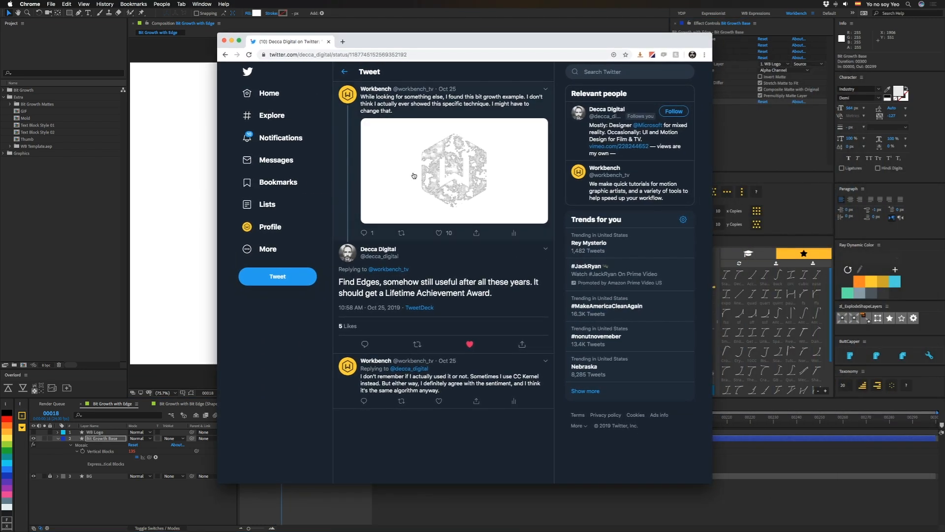
{"action": "mouse_move", "coordinate": [517, 214]}
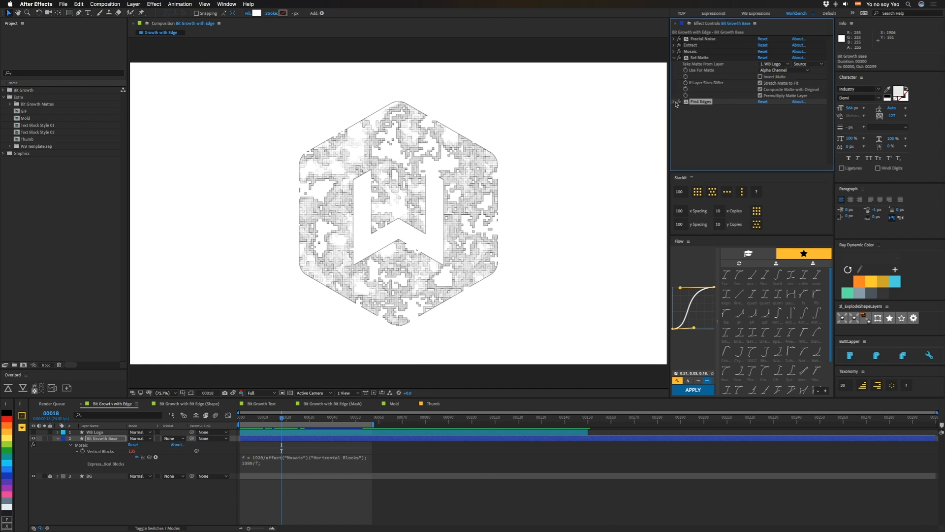
Step: Review Find Edges' Blend With Original, then switch to the Thumb composition
{"action": "left_click", "coordinate": [676, 101]}
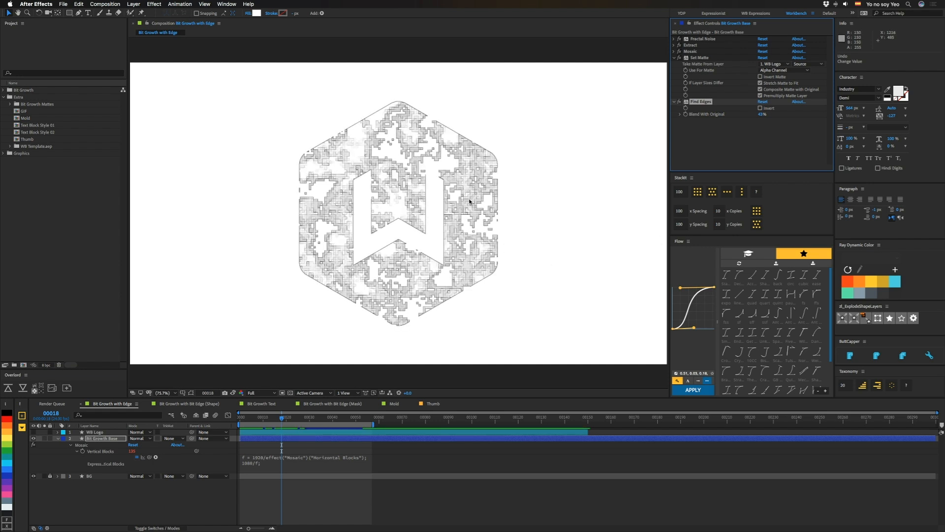
{"action": "mouse_move", "coordinate": [459, 179]}
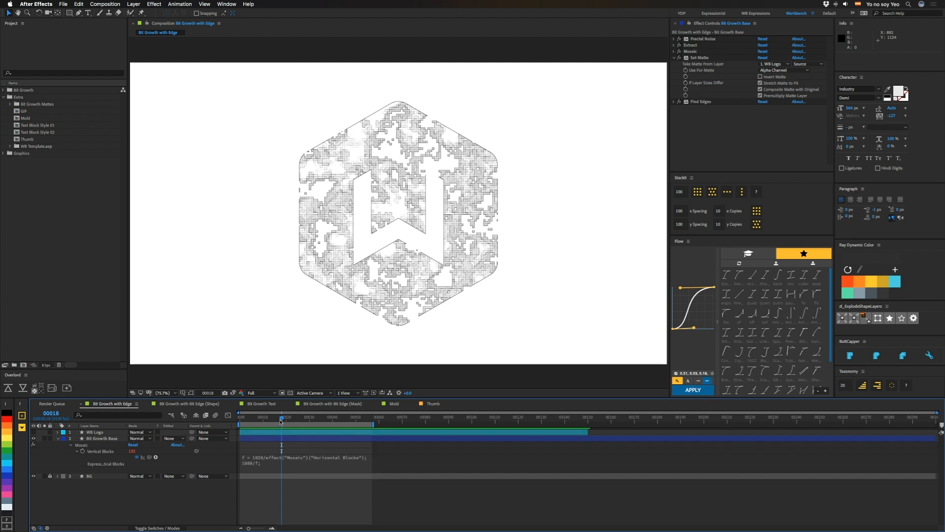
{"action": "mouse_move", "coordinate": [281, 421]}
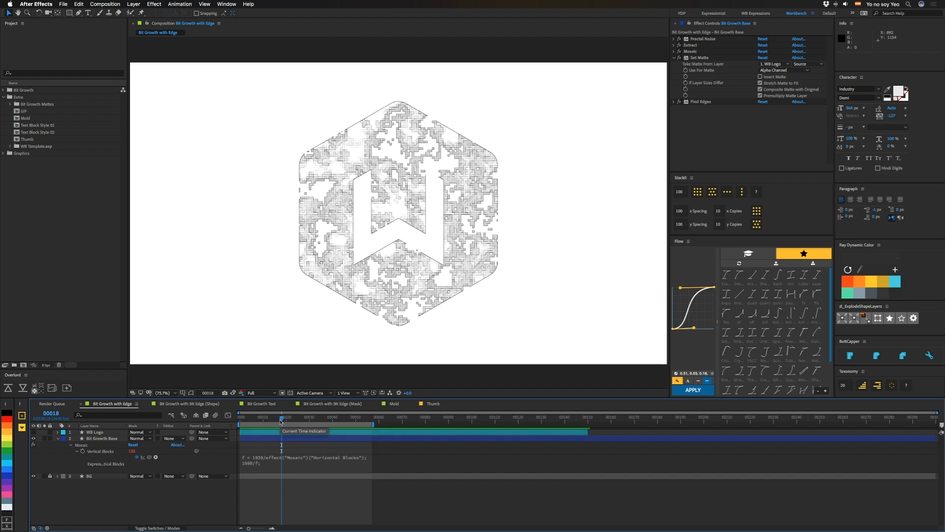
{"action": "mouse_move", "coordinate": [505, 269]}
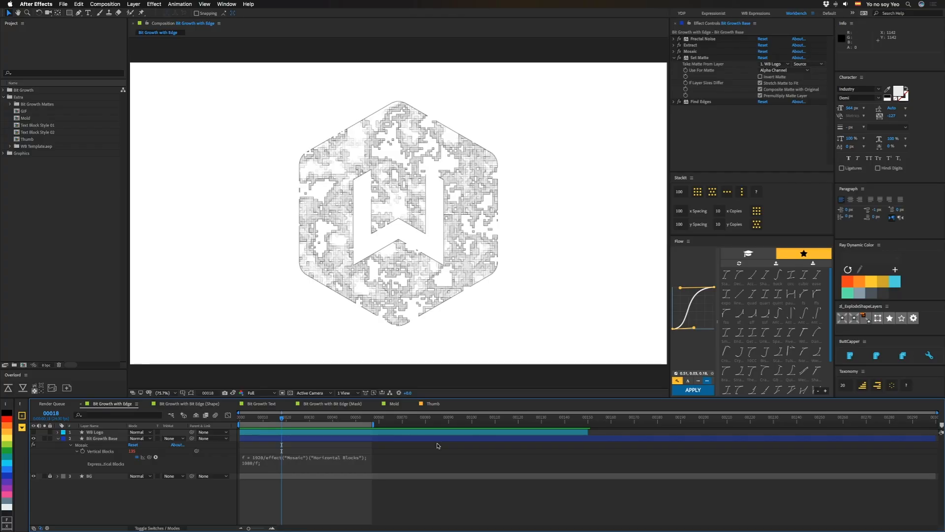
{"action": "left_click", "coordinate": [433, 404]}
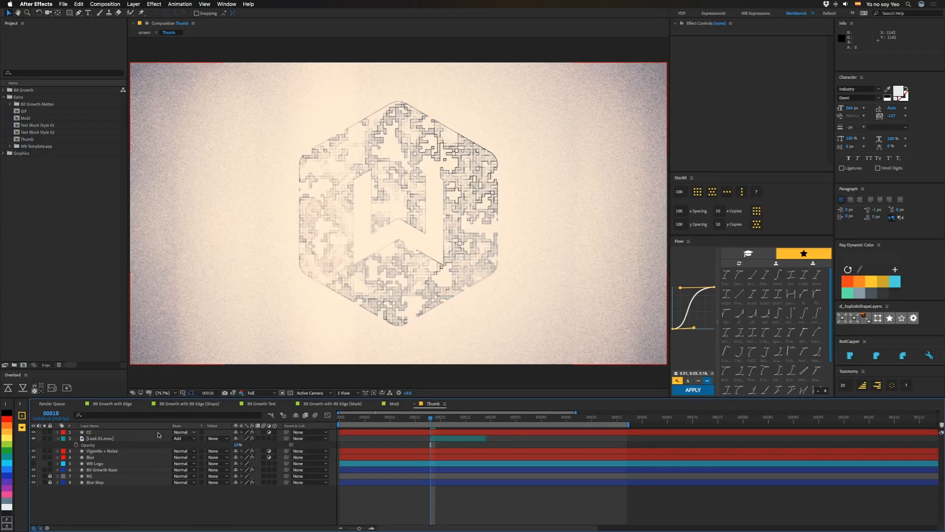
{"action": "left_click", "coordinate": [89, 431]}
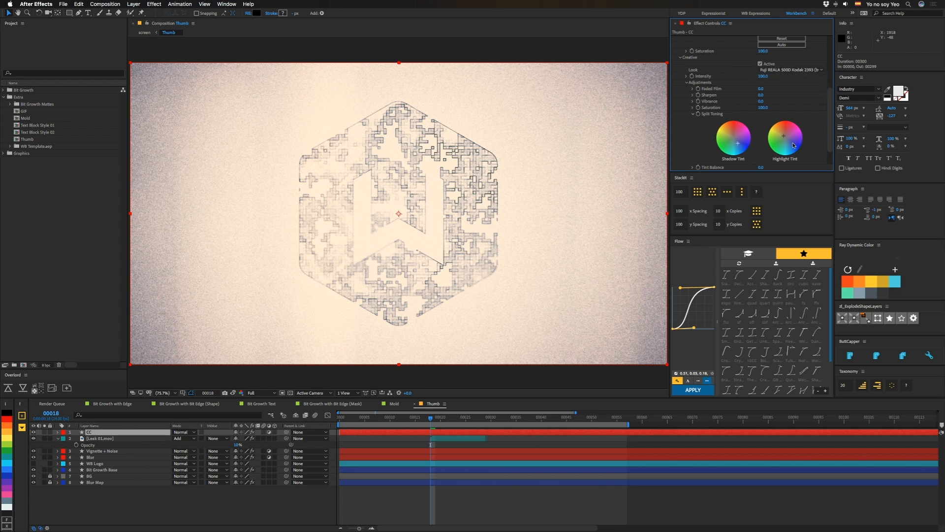
{"action": "mouse_move", "coordinate": [312, 442]}
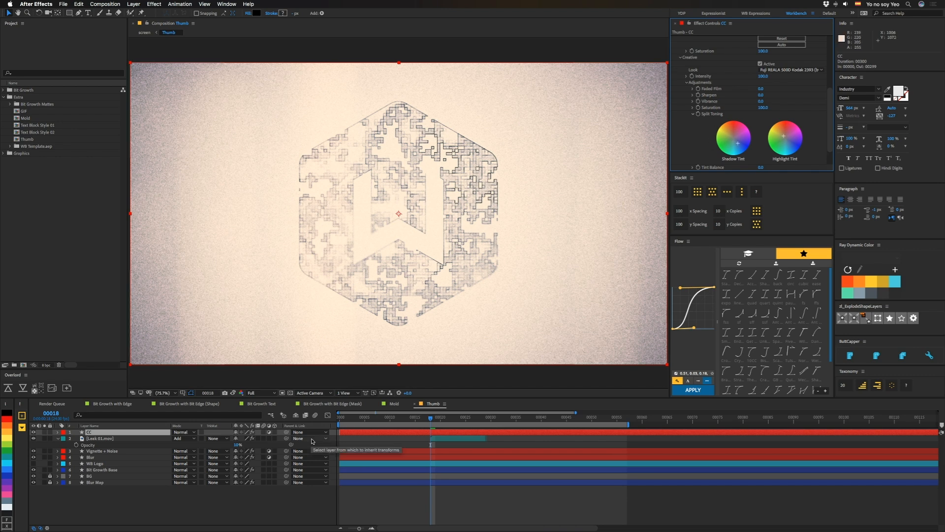
{"action": "mouse_move", "coordinate": [127, 471]}
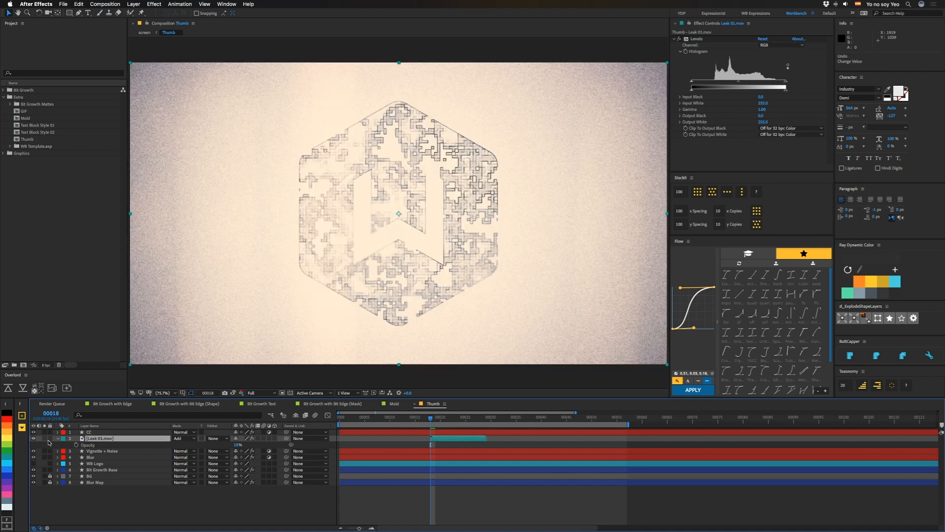
{"action": "left_click", "coordinate": [91, 456]}
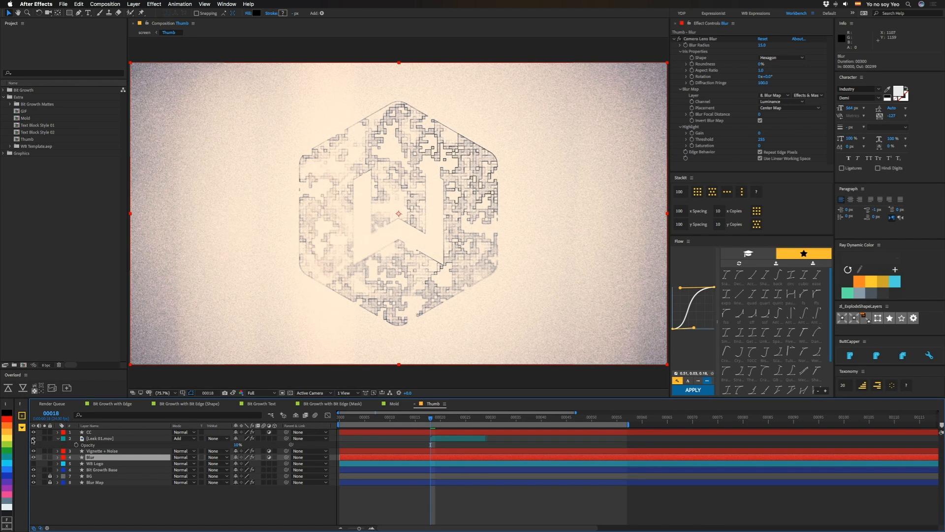
{"action": "mouse_move", "coordinate": [423, 209]}
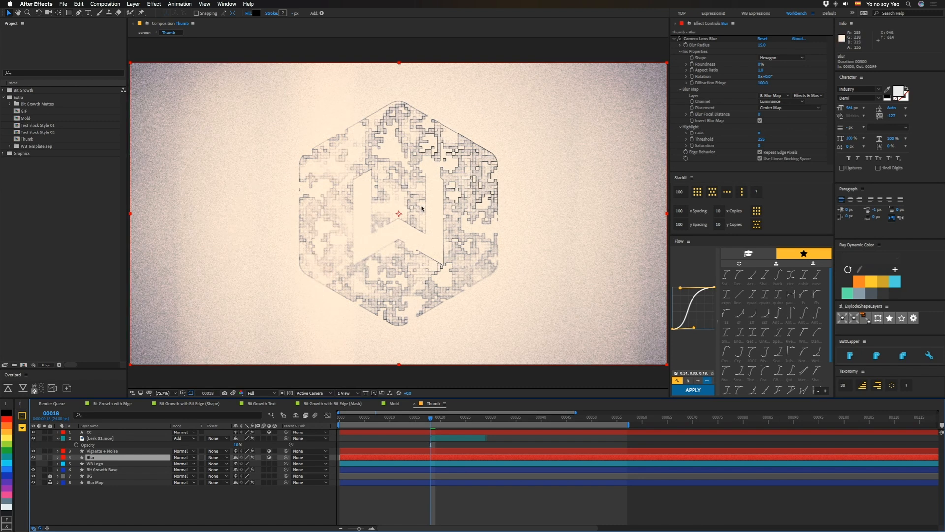
{"action": "mouse_move", "coordinate": [627, 464]}
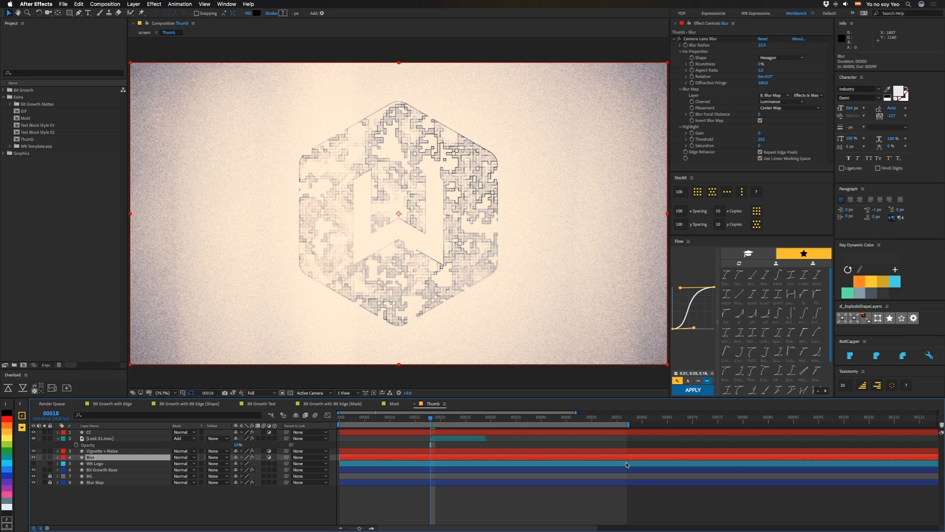
{"action": "mouse_move", "coordinate": [557, 213]}
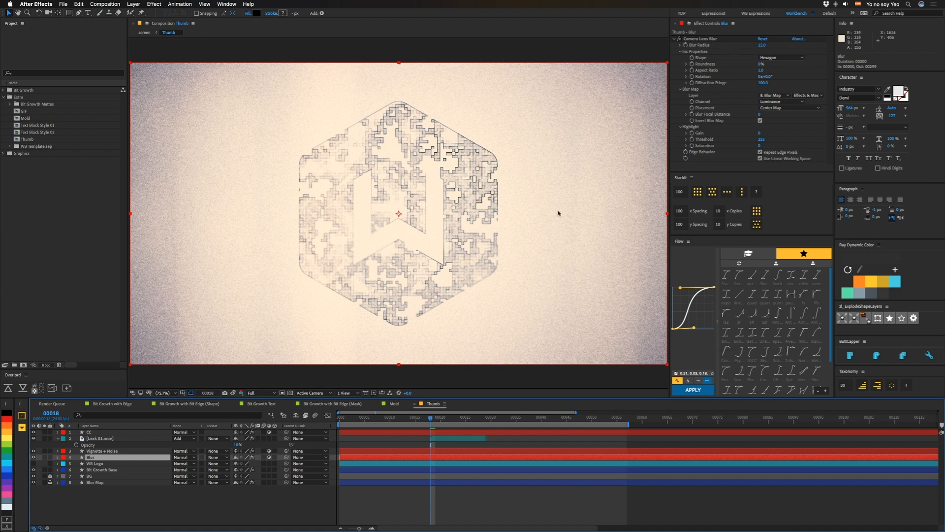
{"action": "left_click", "coordinate": [102, 451]}
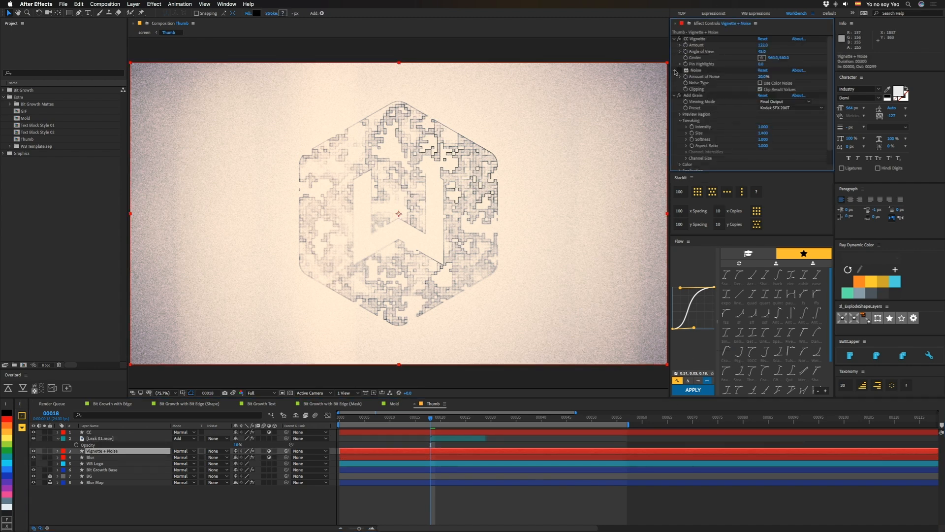
{"action": "left_click", "coordinate": [681, 70]}
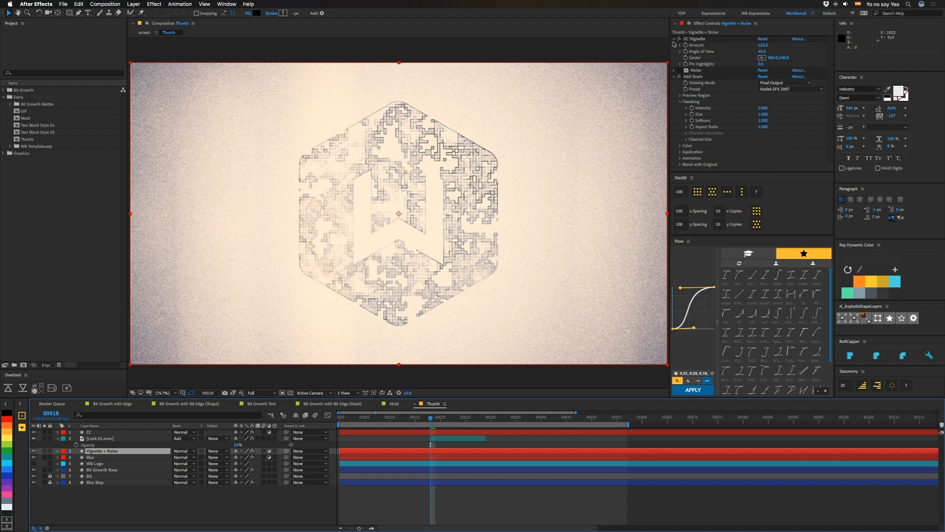
{"action": "left_click", "coordinate": [674, 38]}
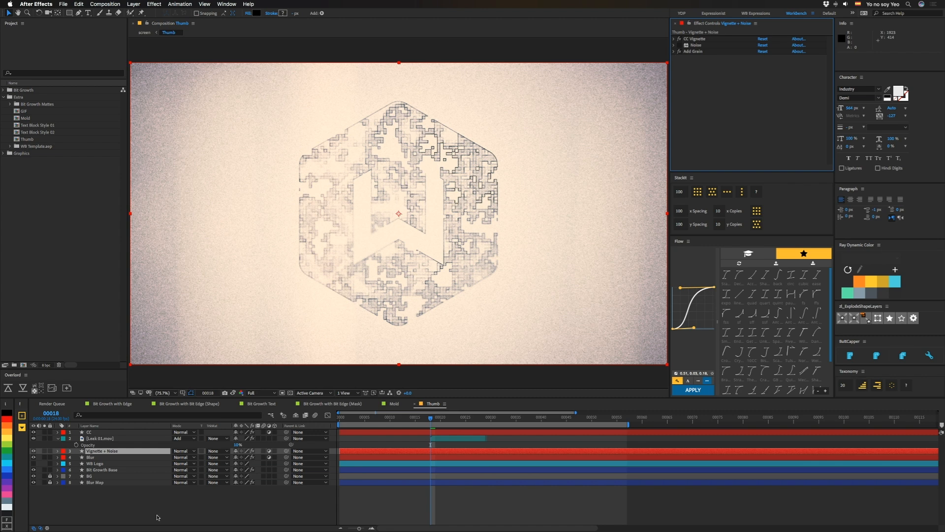
{"action": "left_click", "coordinate": [90, 457]}
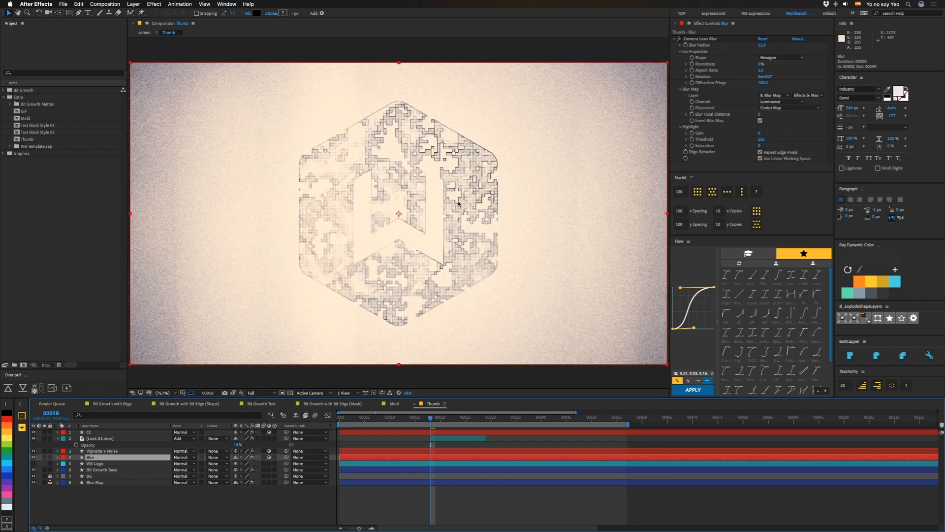
{"action": "mouse_move", "coordinate": [477, 217]}
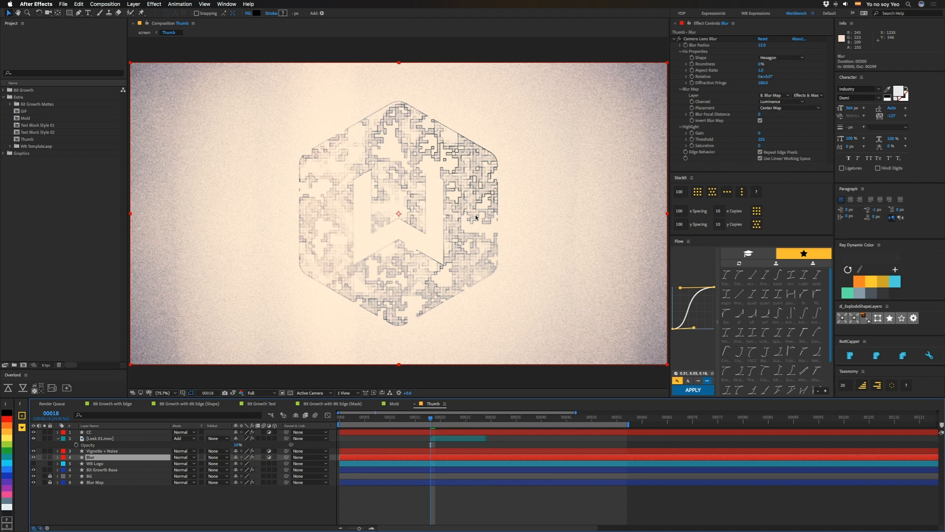